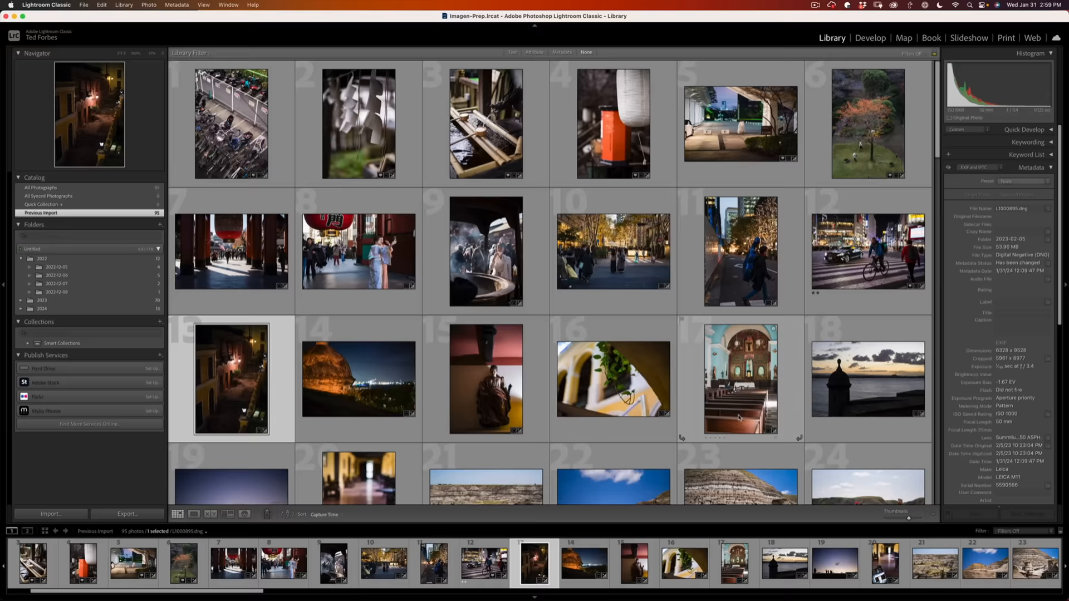
Locate the orange koi photo (83) in the Library grid and select it for editing.
scroll(down, 3)
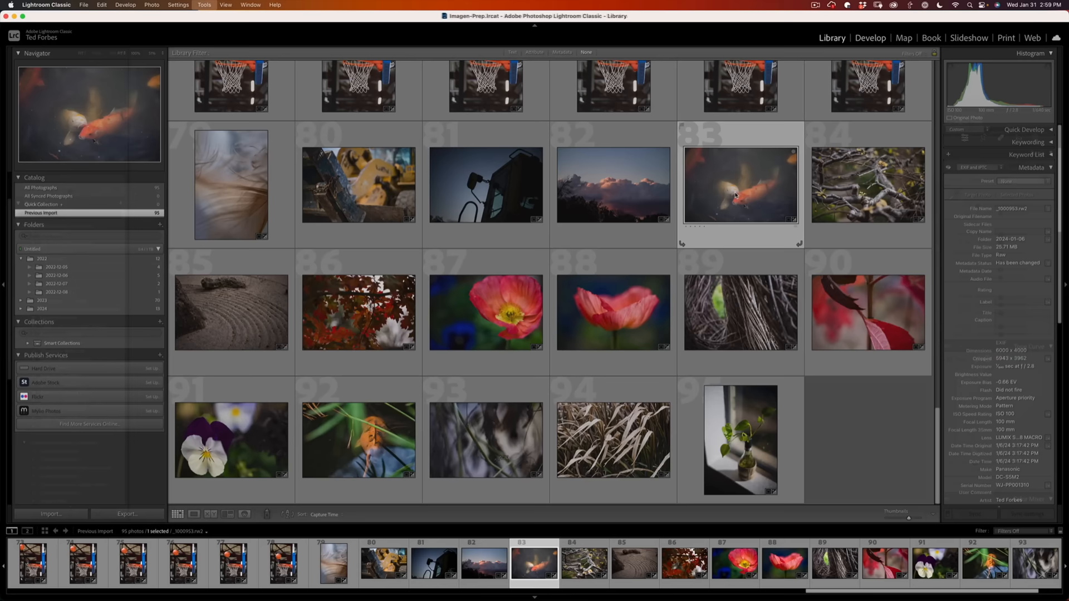
click(871, 37)
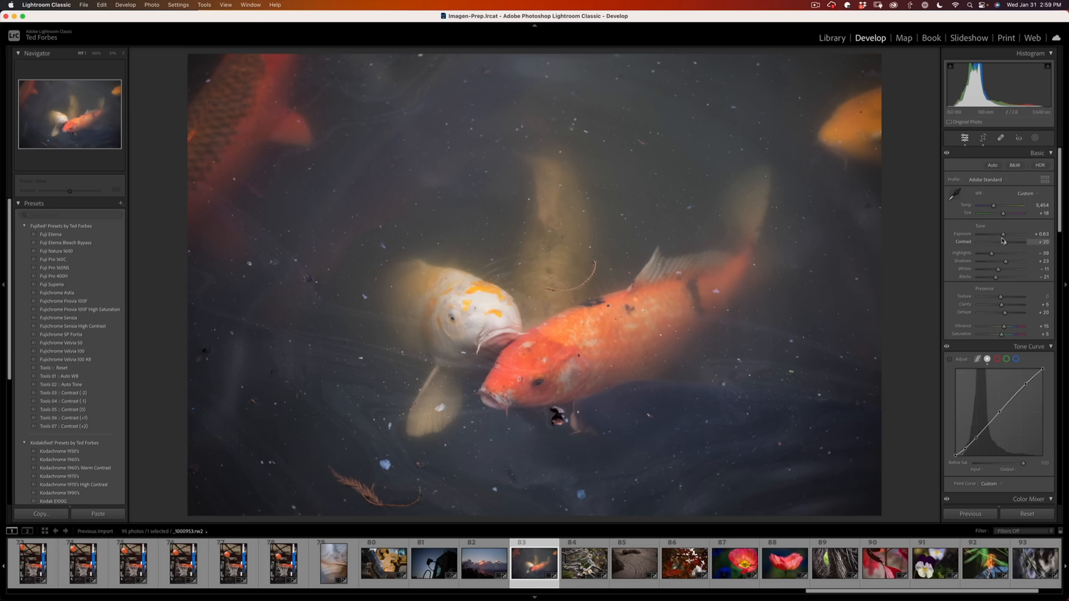
Pull the Exposure slider left so the koi and milky water turn darker.
drag(1022, 235, 998, 235)
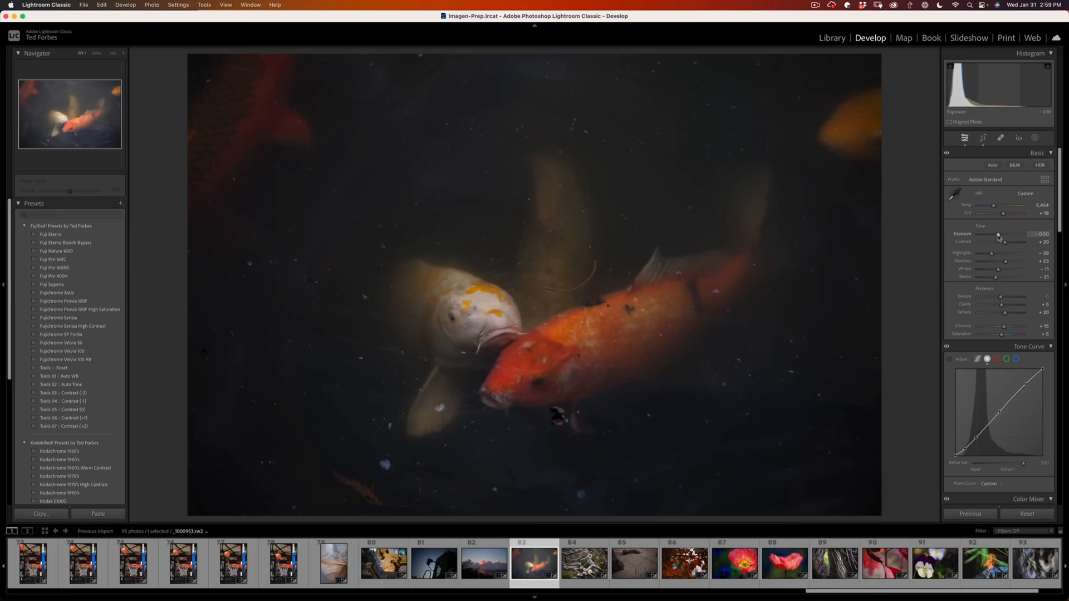